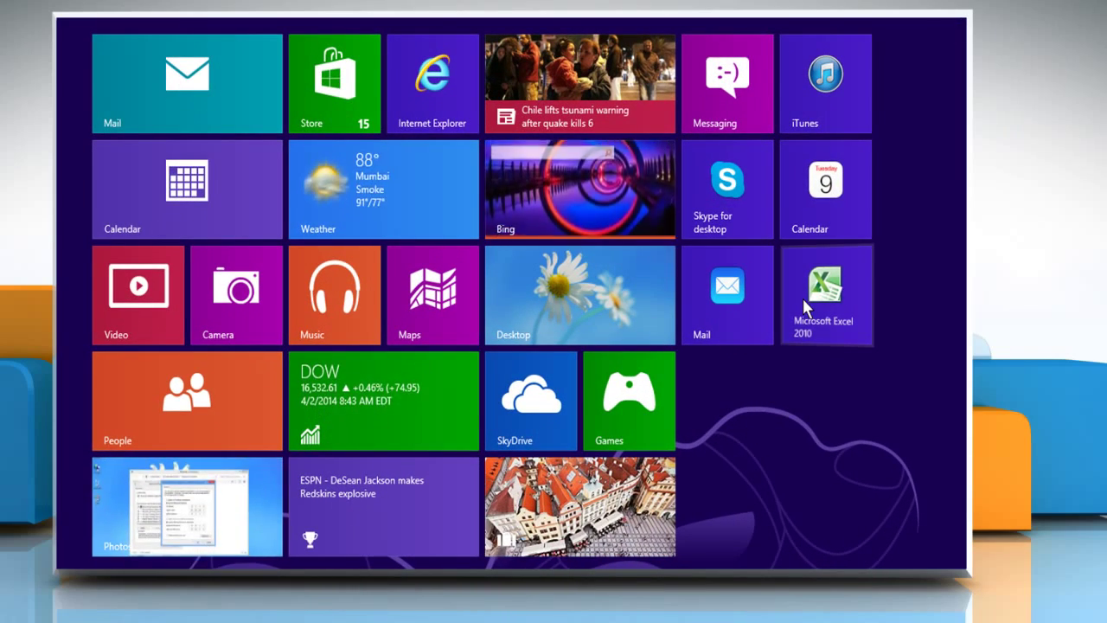
Launch Excel 2010 and open the Sample Data workbook from Recent Workbooks.
left_click(825, 294)
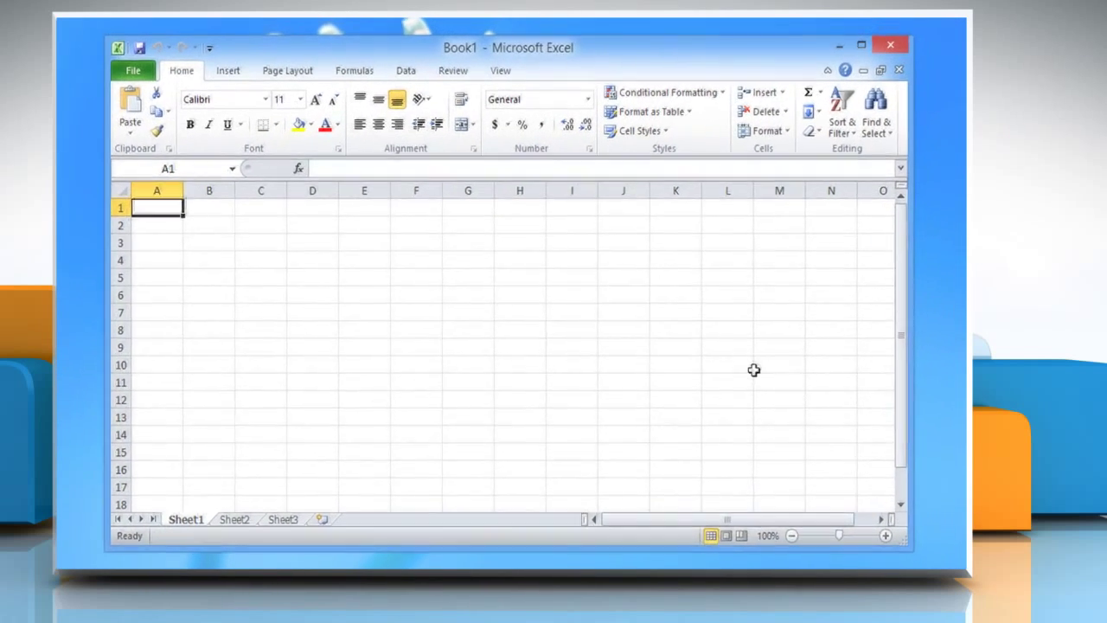
left_click(132, 71)
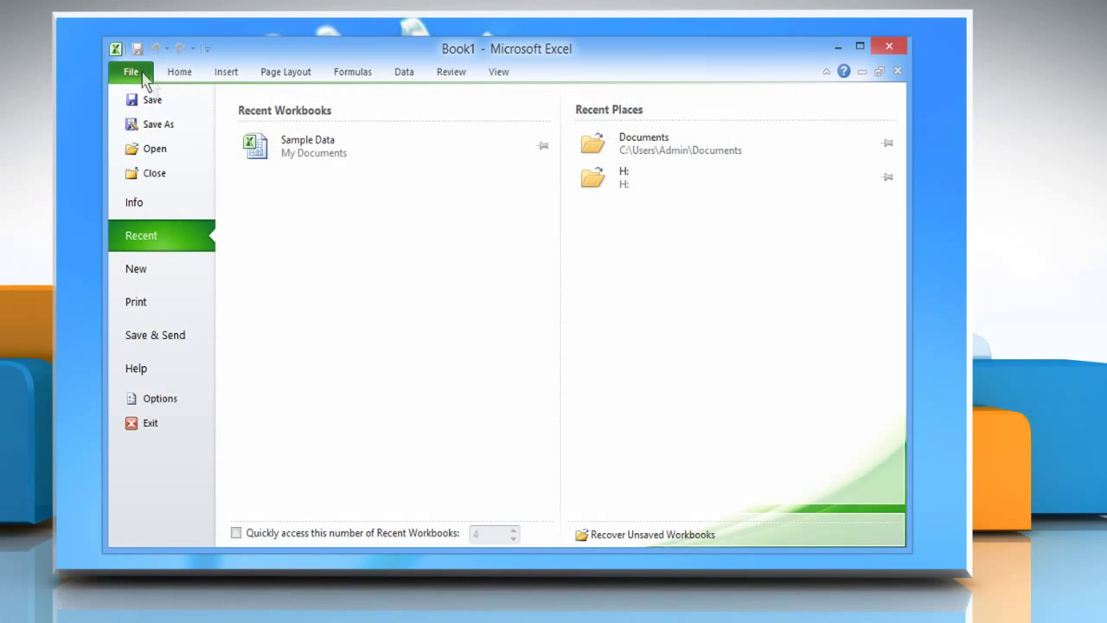
left_click(307, 145)
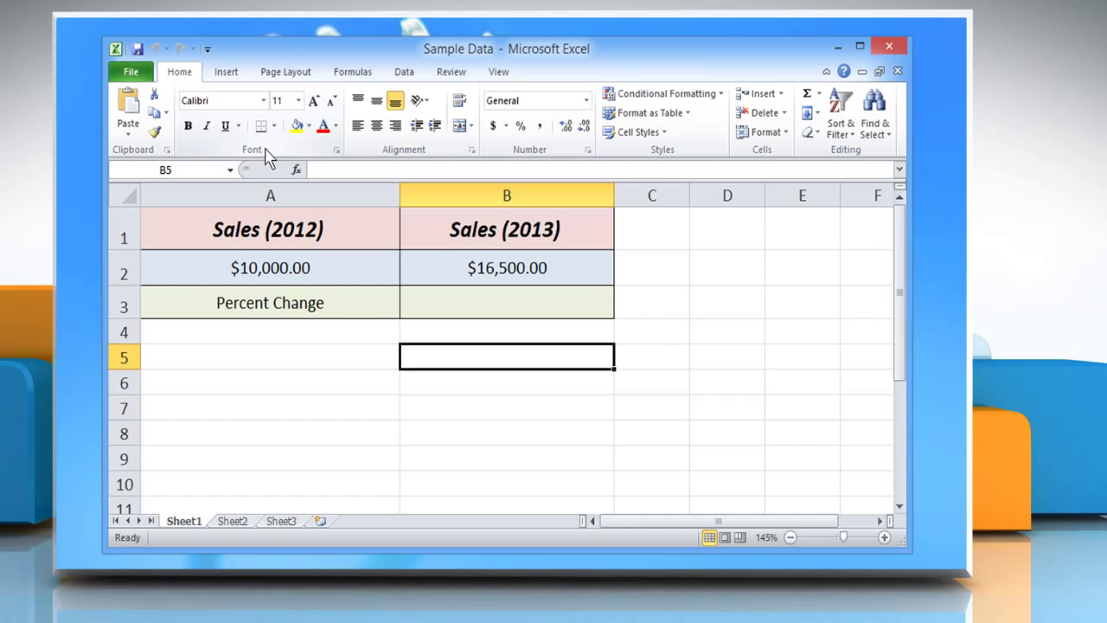
Enter =(B2-A2)/ABS(A2) in cell B3, yielding 0.65 for the 2012-to-2013 sales change.
left_click(505, 303)
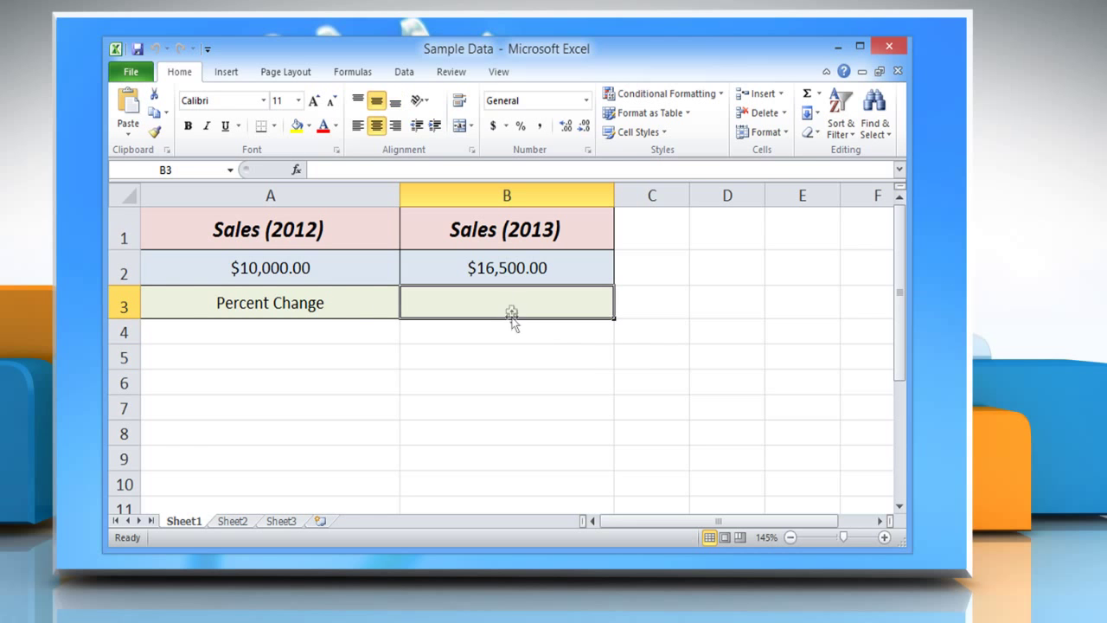
mouse_move(510, 337)
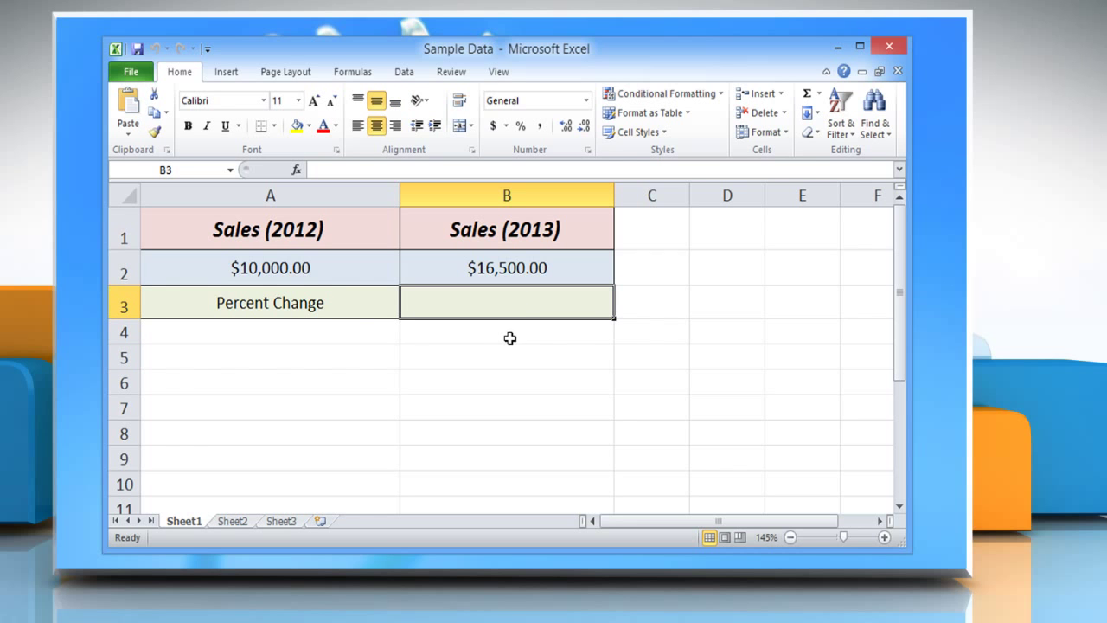
type("=")
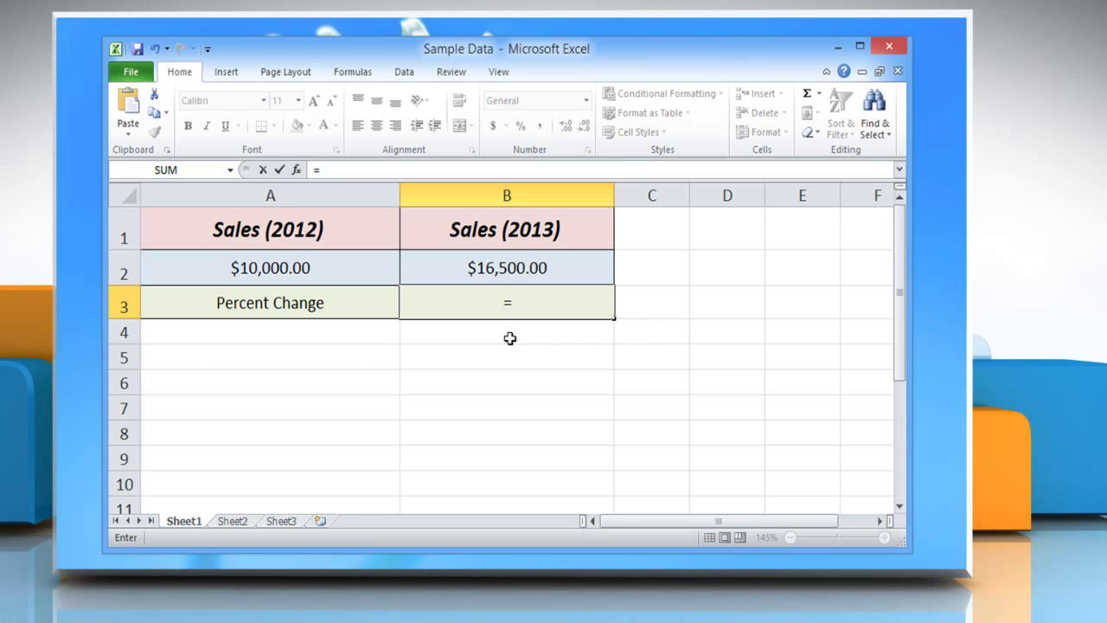
type("(")
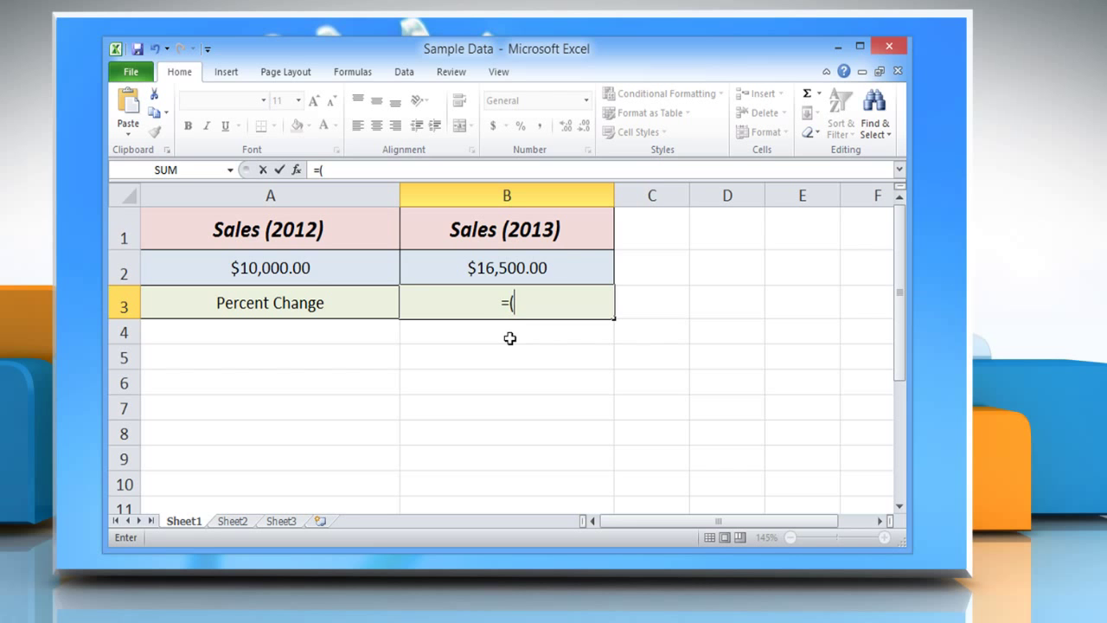
left_click(505, 267)
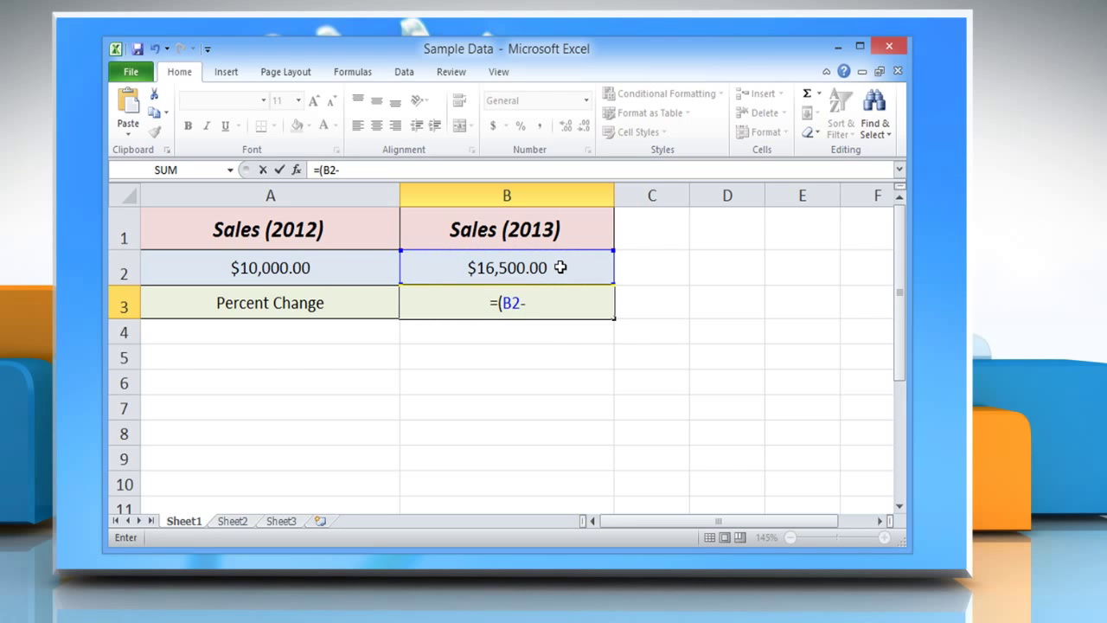
left_click(270, 266)
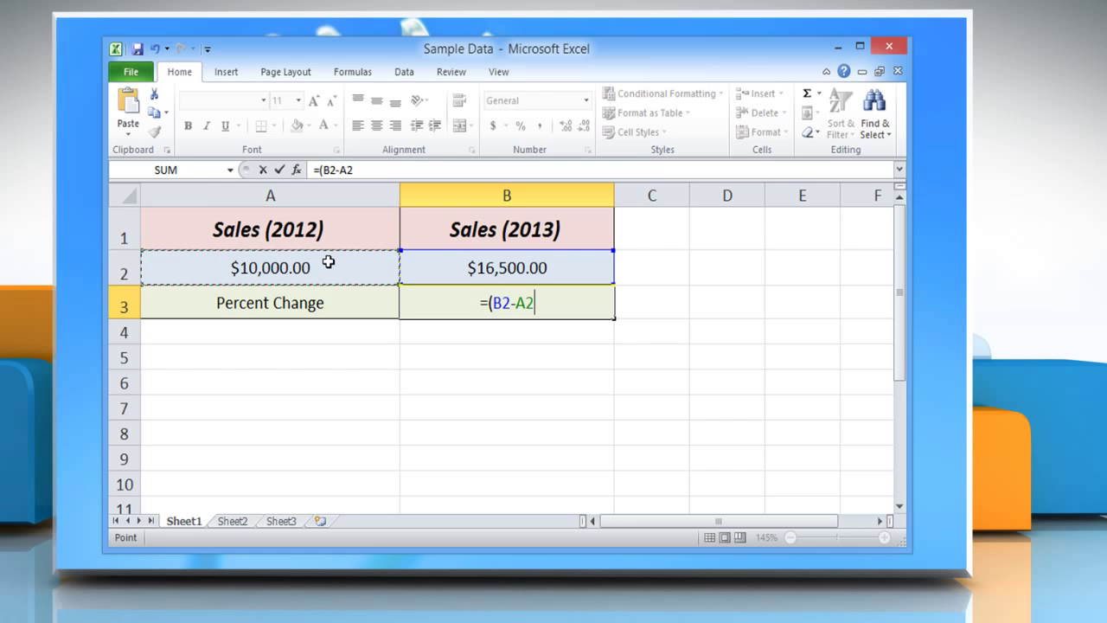
type(")")
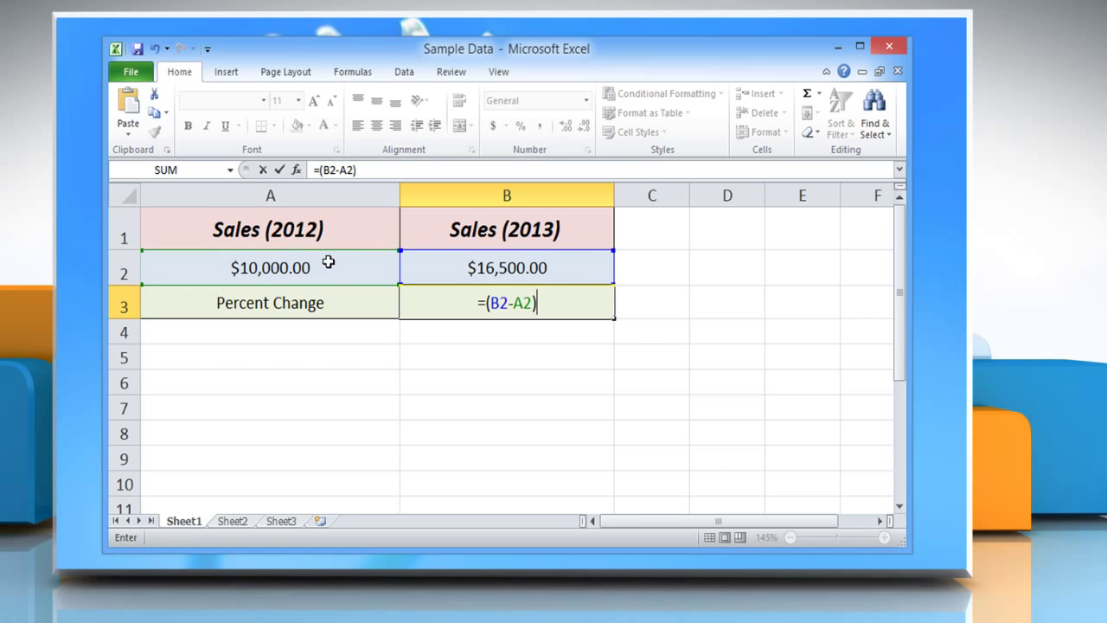
type("/ABS")
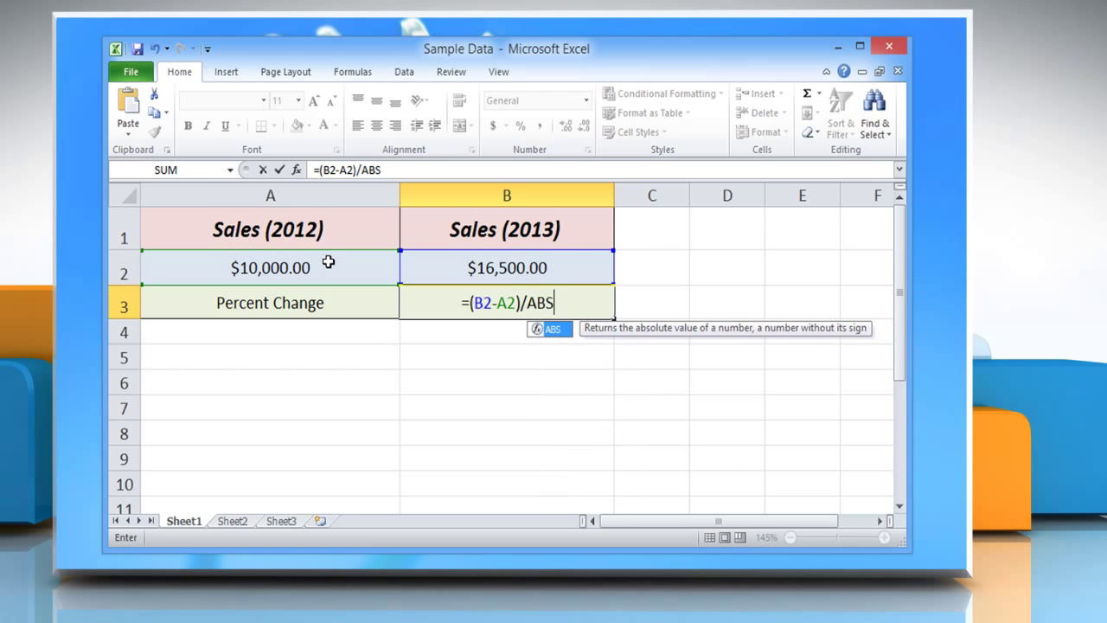
type("(")
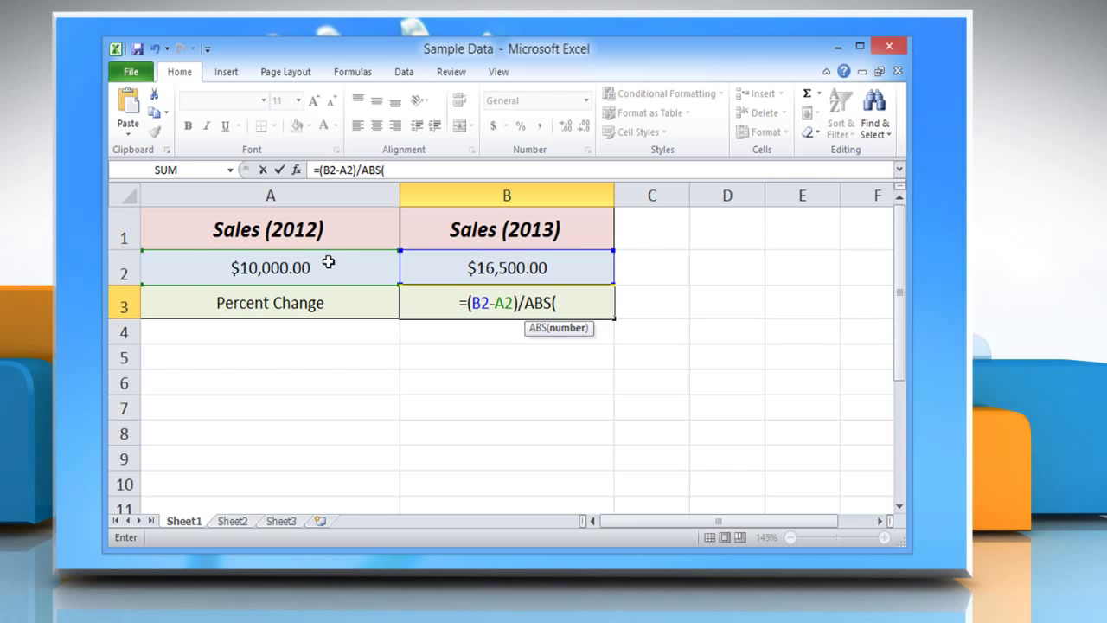
left_click(269, 266)
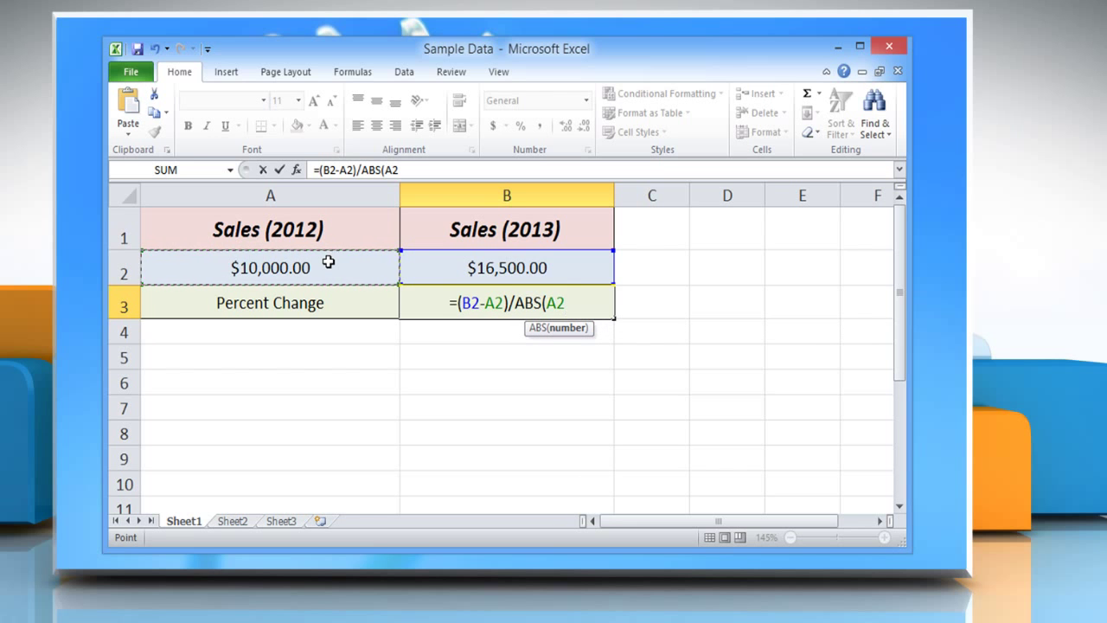
type(")")
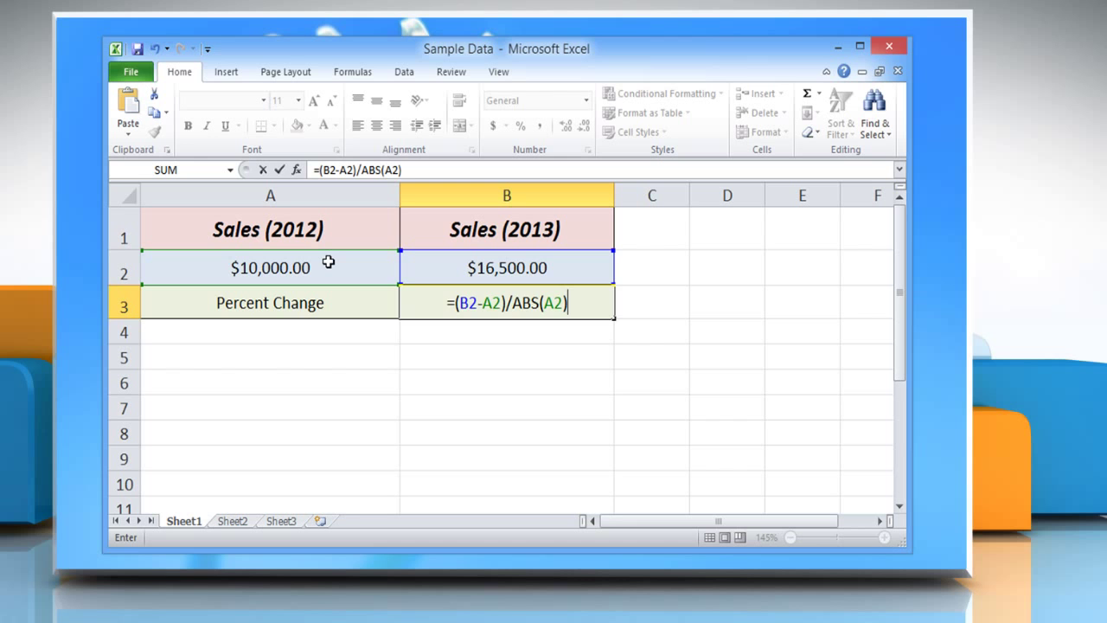
key("Return")
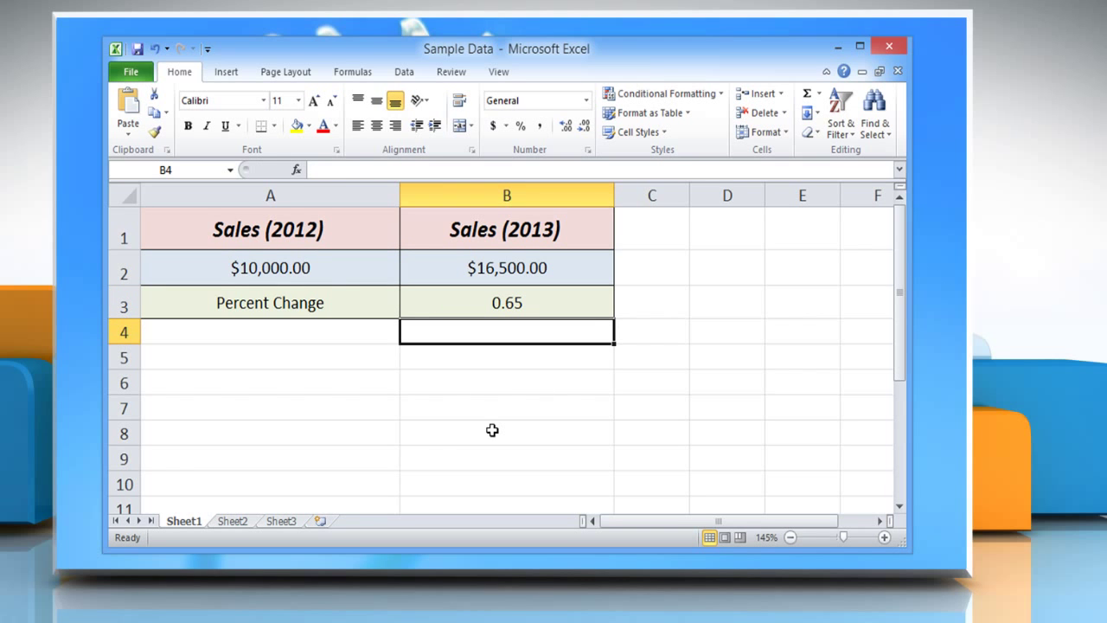
mouse_move(529, 332)
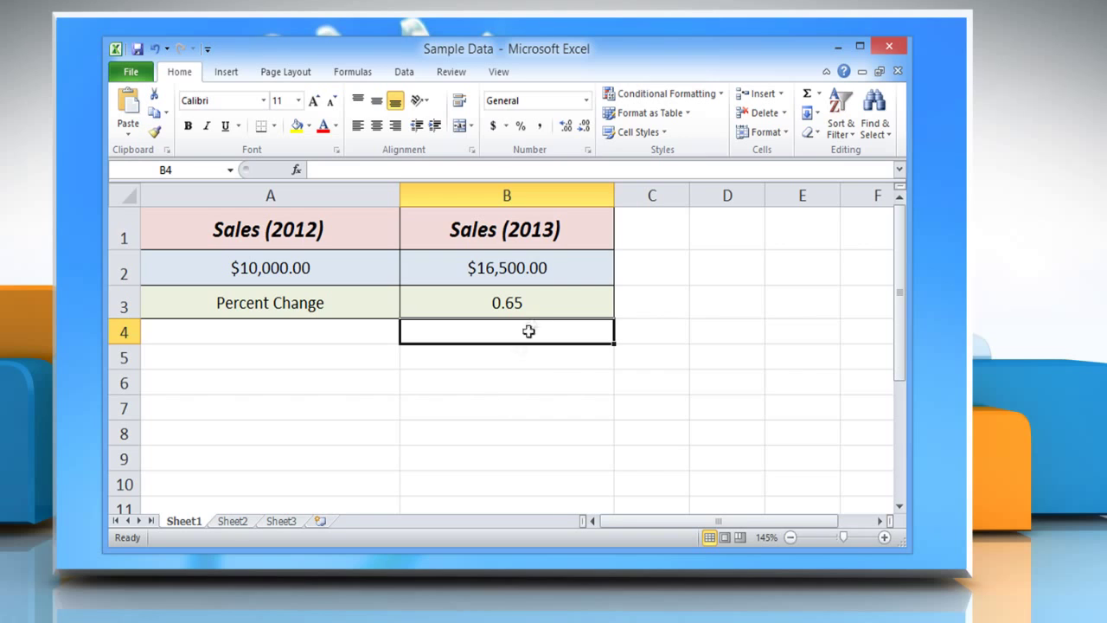
Format B3 as Percentage with 2 decimal places via Format Cells, showing 65.00%.
right_click(507, 238)
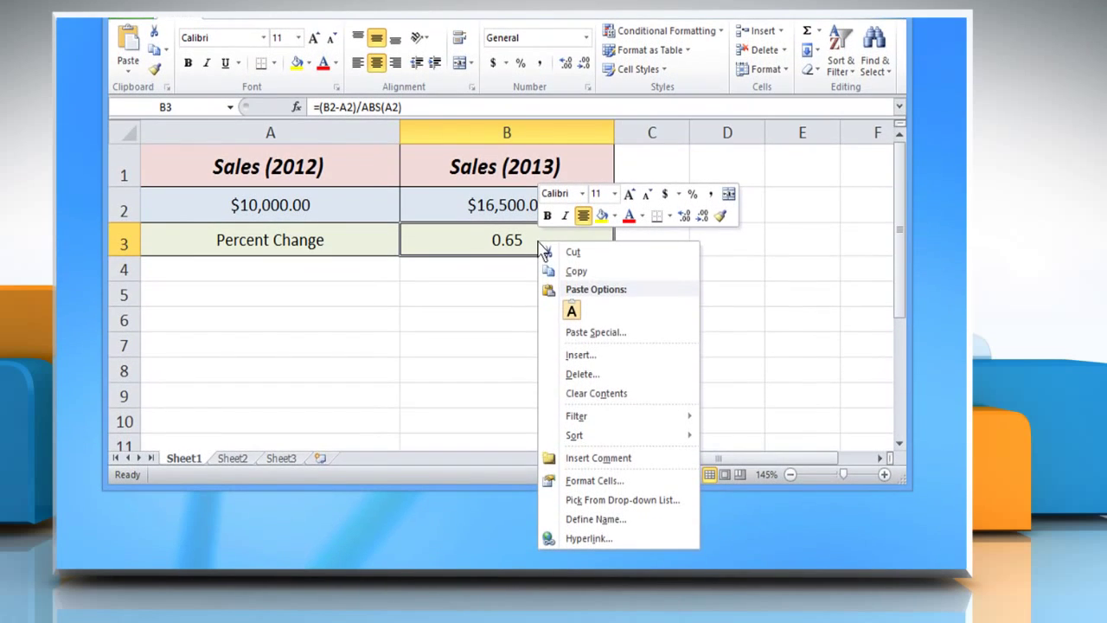
left_click(595, 481)
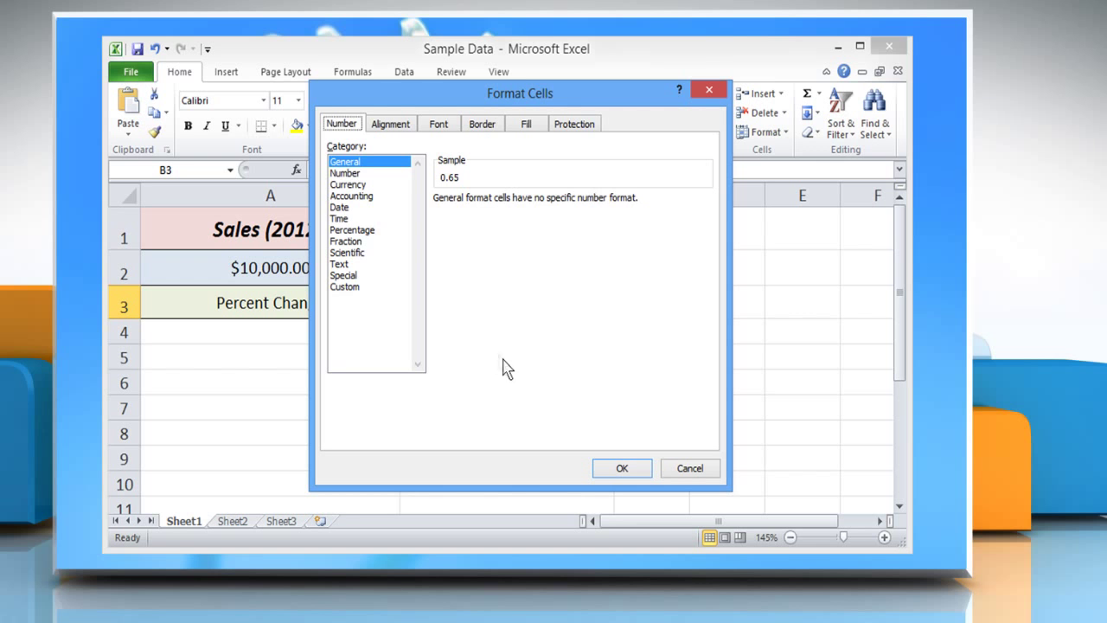
left_click(353, 228)
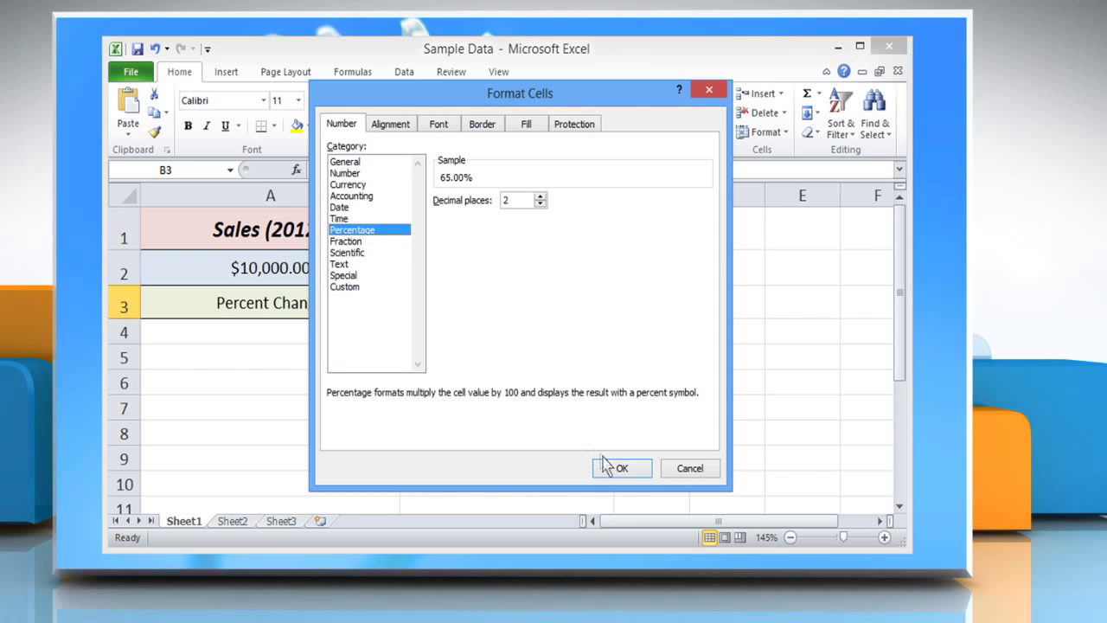
left_click(621, 467)
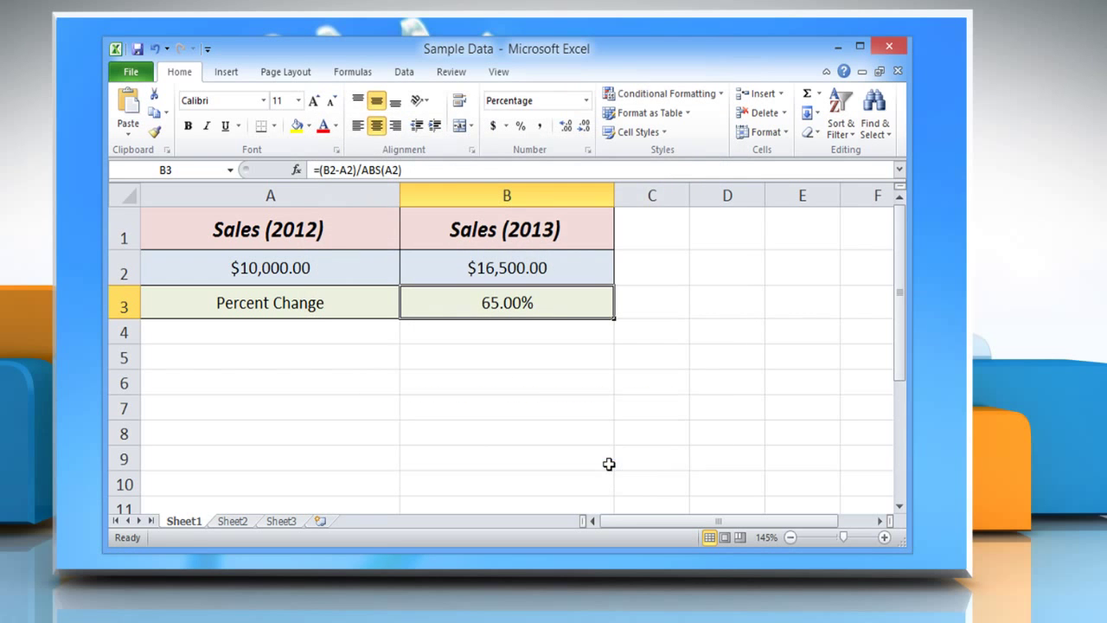
mouse_move(534, 336)
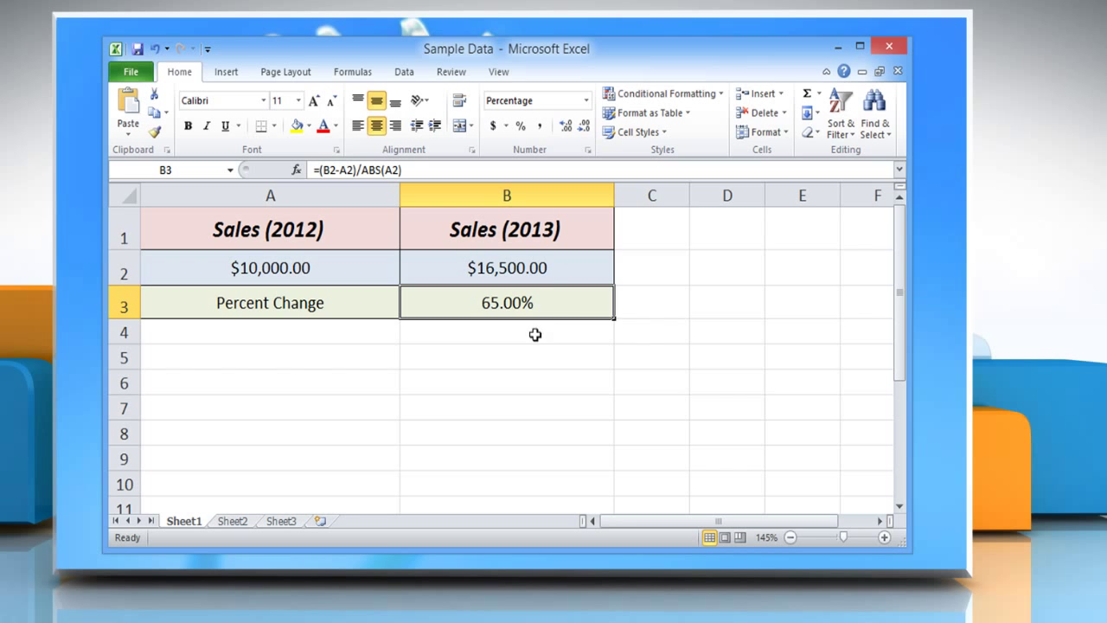
left_click(505, 332)
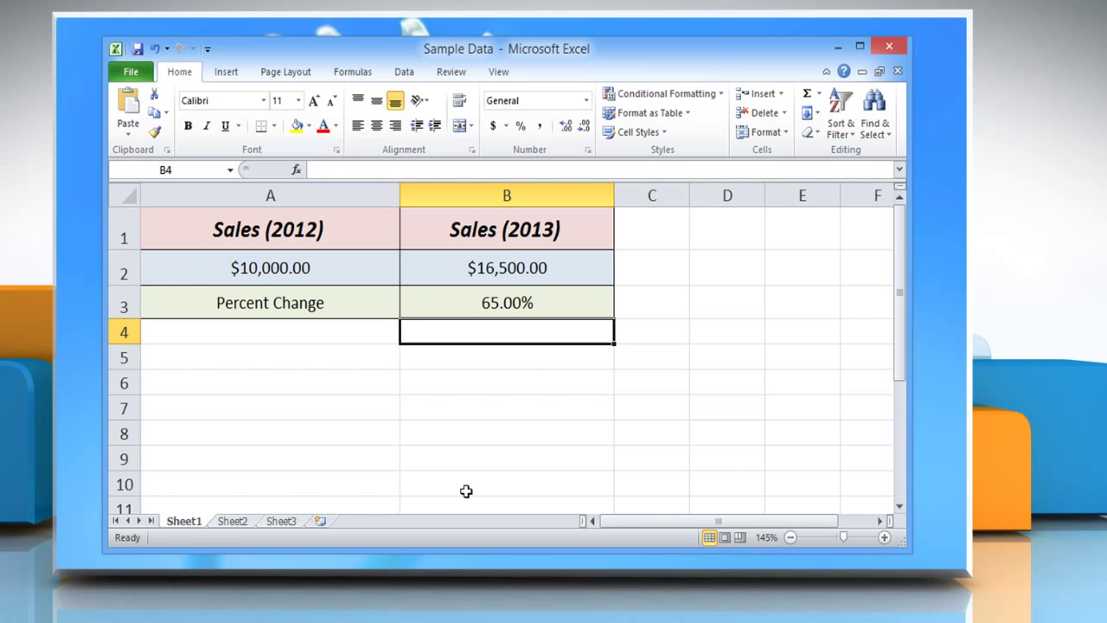